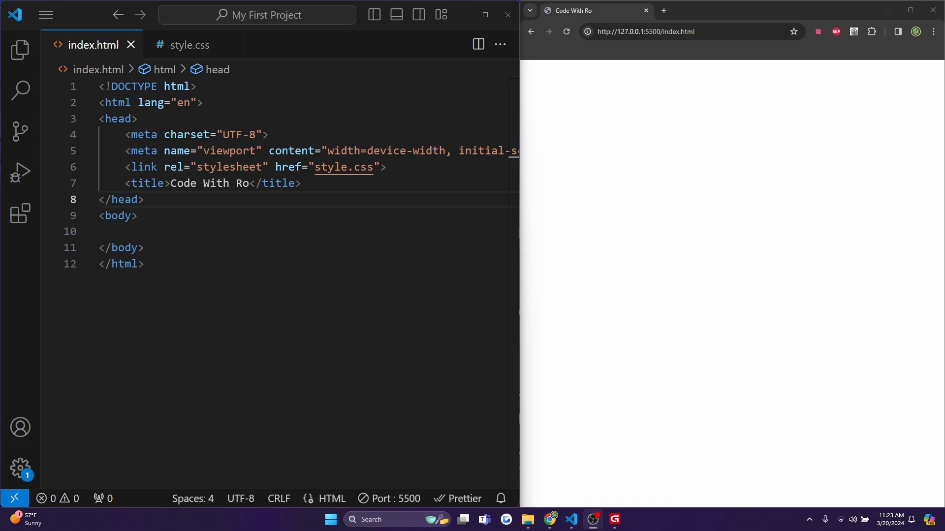
# Insert <div class="static-box">I am a static box</div> into the index.html body.
pyautogui.write('<div class="static-box">I am a static box</div>')
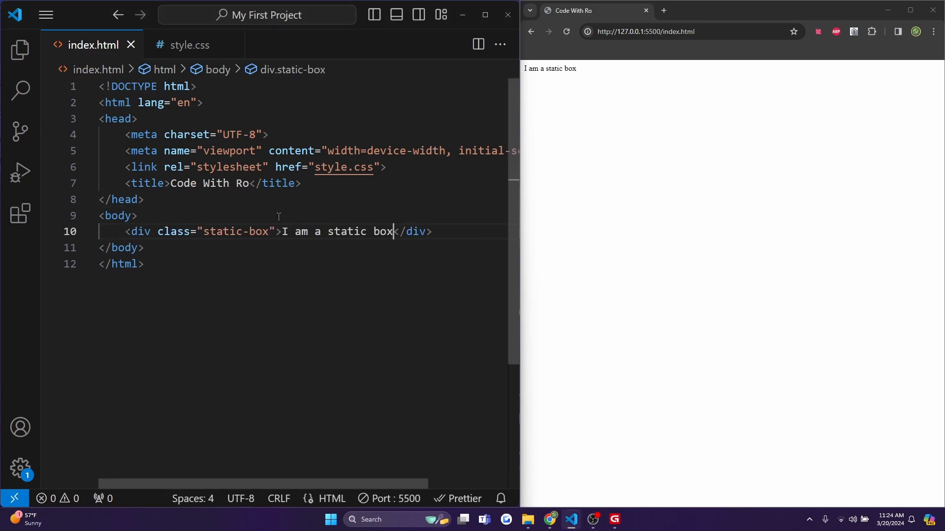
pyautogui.moveTo(188, 45)
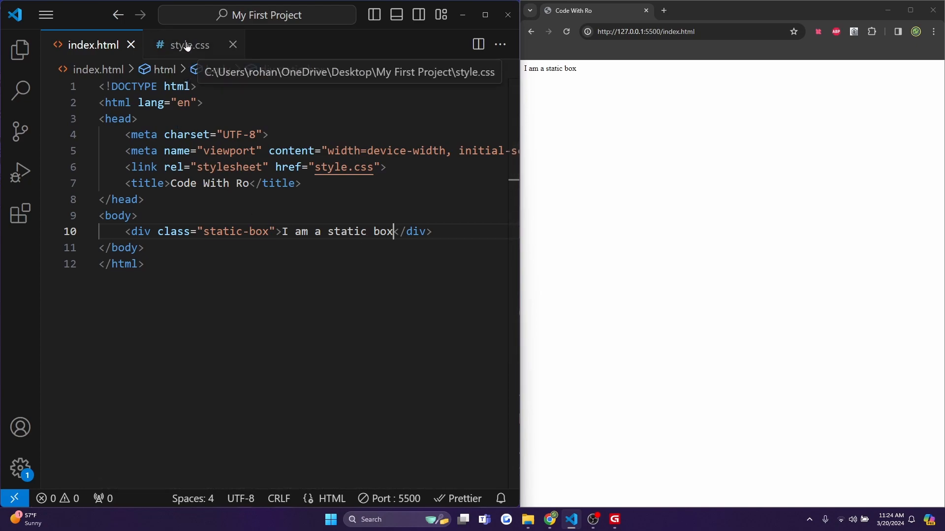
# In style.css, write the .static-box rule with position static and a lightblue background.
pyautogui.click(187, 45)
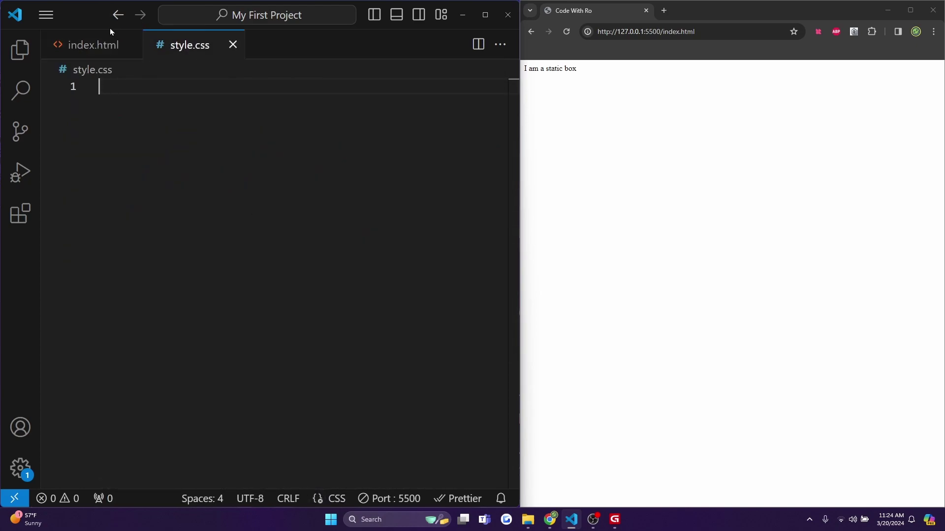
pyautogui.click(93, 44)
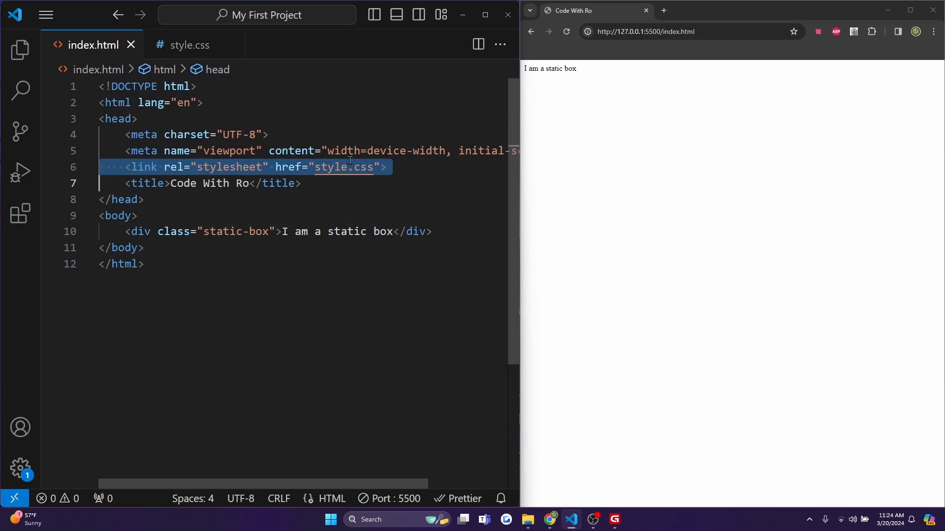
pyautogui.write('.sta')
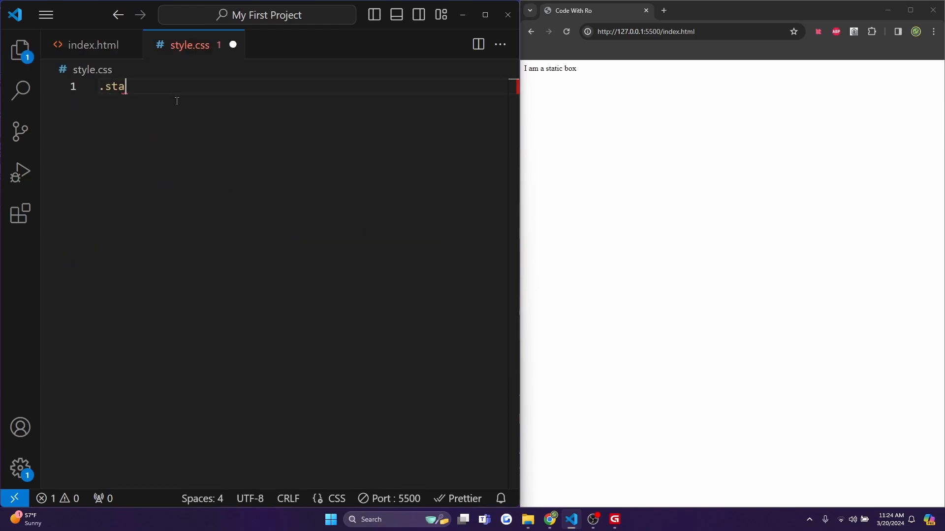
pyautogui.write('tic-')
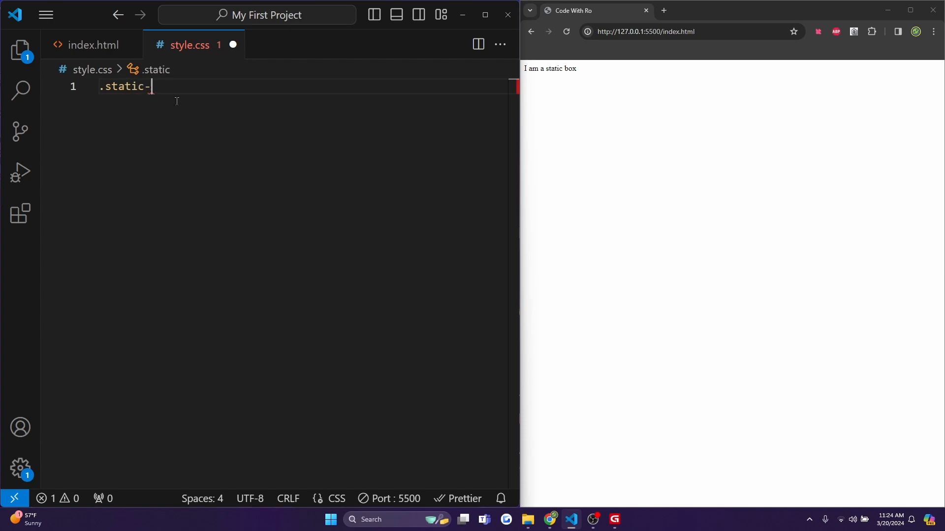
pyautogui.write('box {')
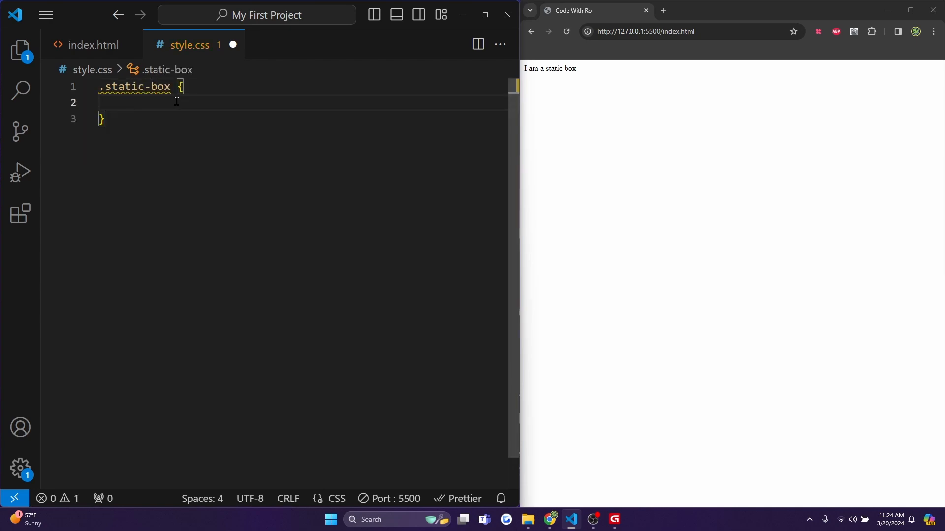
pyautogui.write('position: static;')
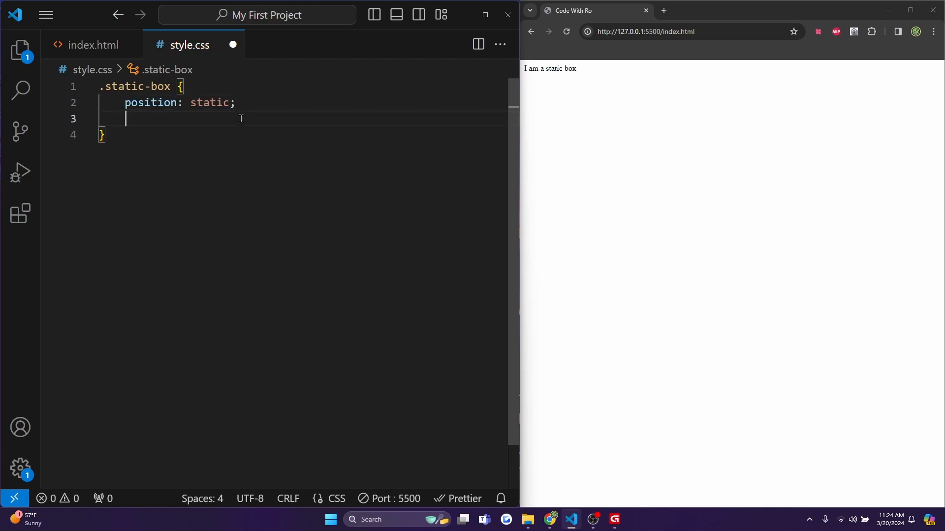
pyautogui.write('background-color: lightblue;')
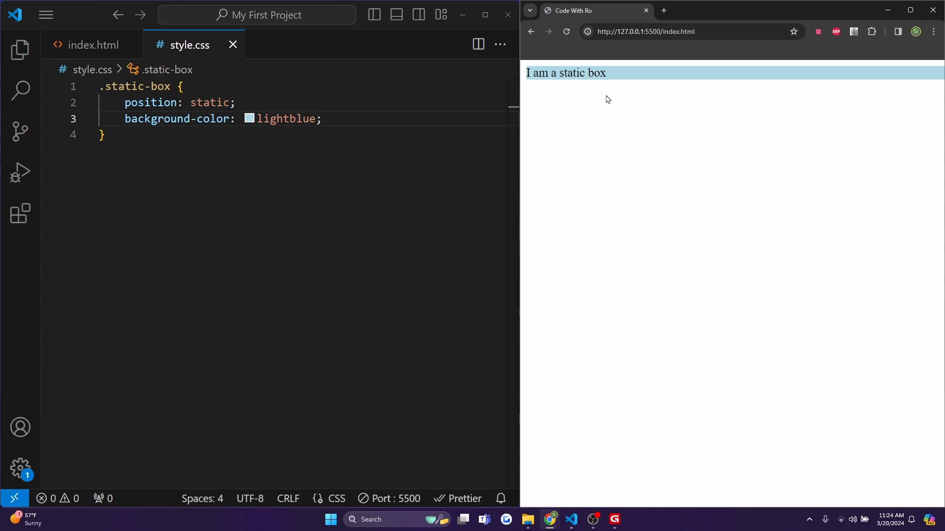
# Back in index.html, add the relative-box div reading 'I am a relative box' under the static box.
pyautogui.click(91, 45)
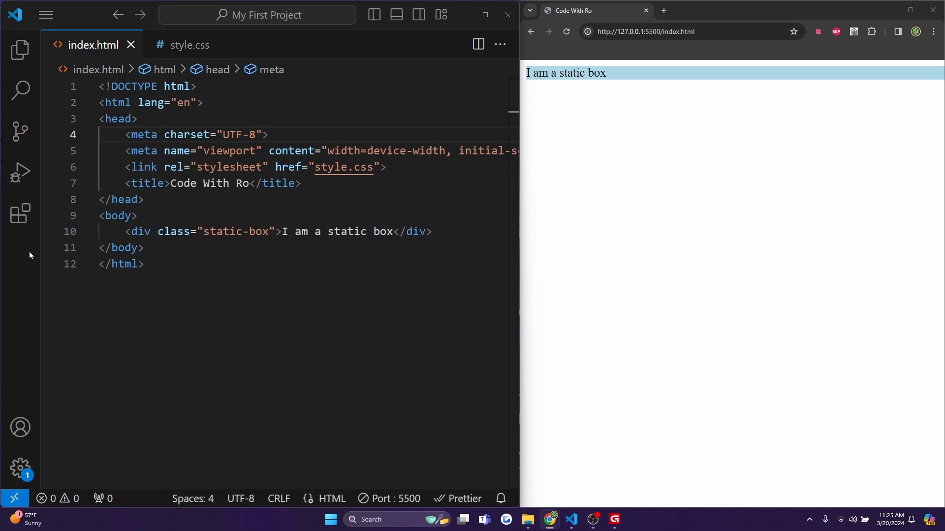
pyautogui.write('<div class="relative-box">I am a relative box</div>')
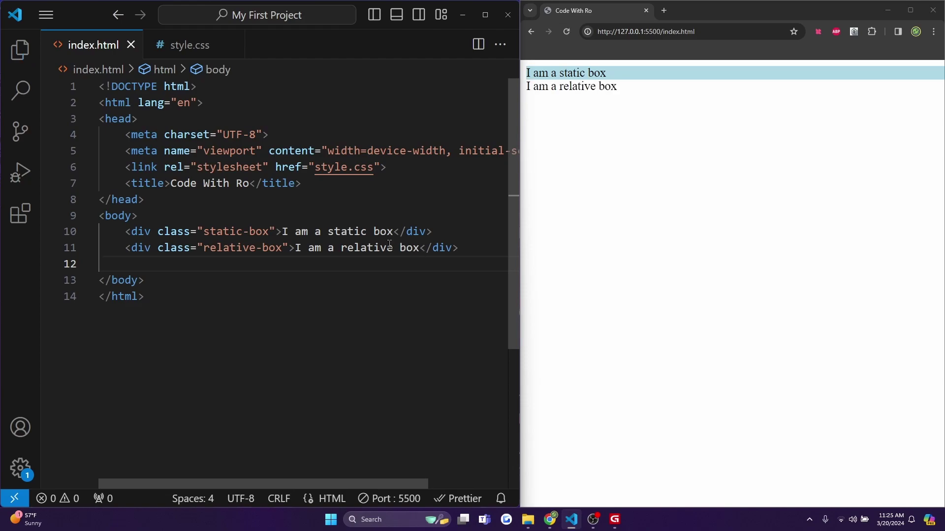
# Write .relative-box in style.css: position relative, top 20px, bottom 40px, lightgreen background.
pyautogui.click(187, 45)
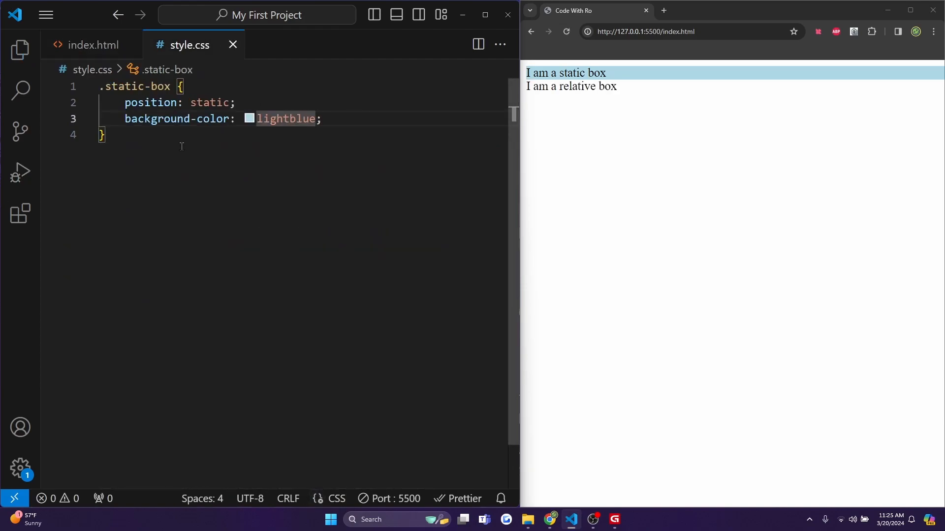
pyautogui.write('.re')
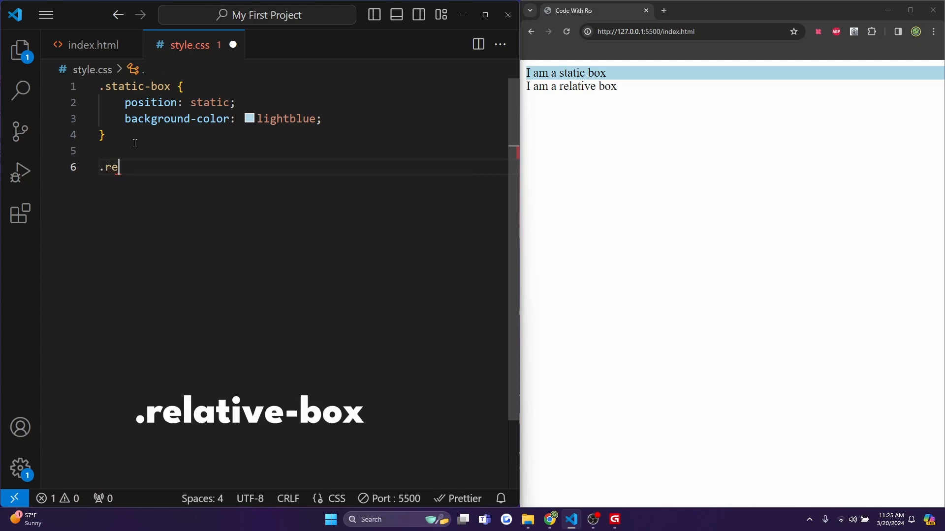
pyautogui.write('lativ')
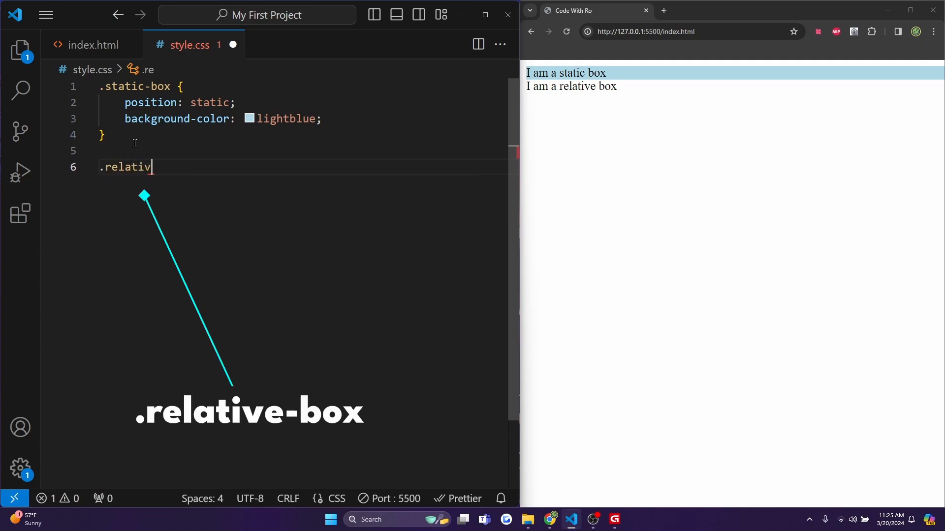
pyautogui.write('e-box {')
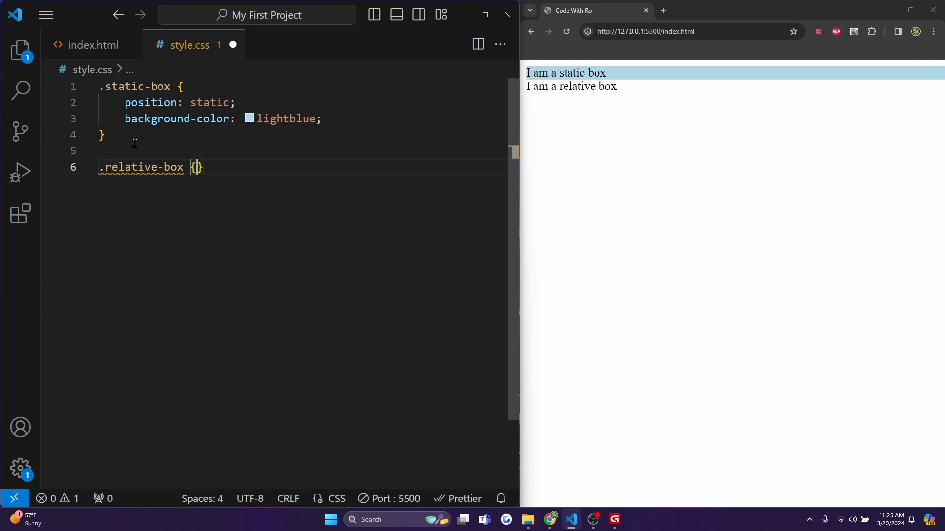
pyautogui.write('position: relative;')
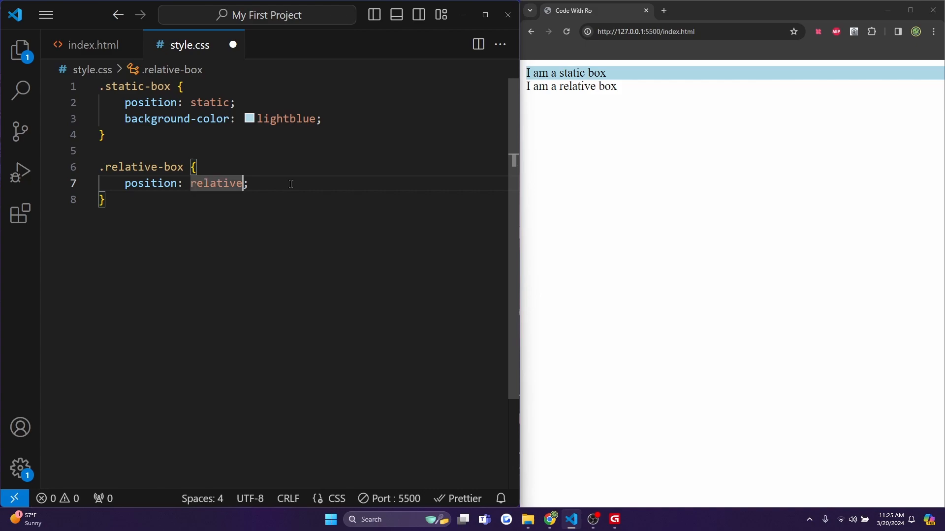
pyautogui.write('top: 2;')
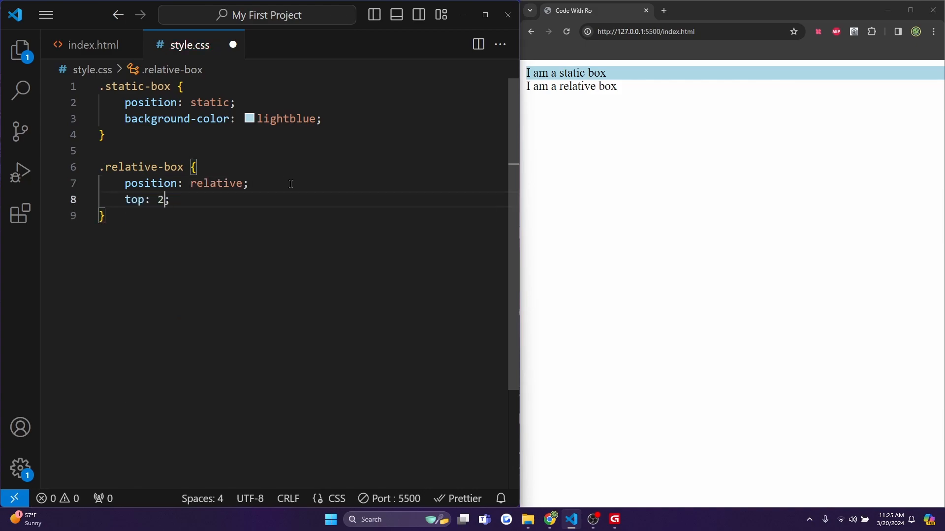
pyautogui.write('0px;')
pyautogui.write('b')
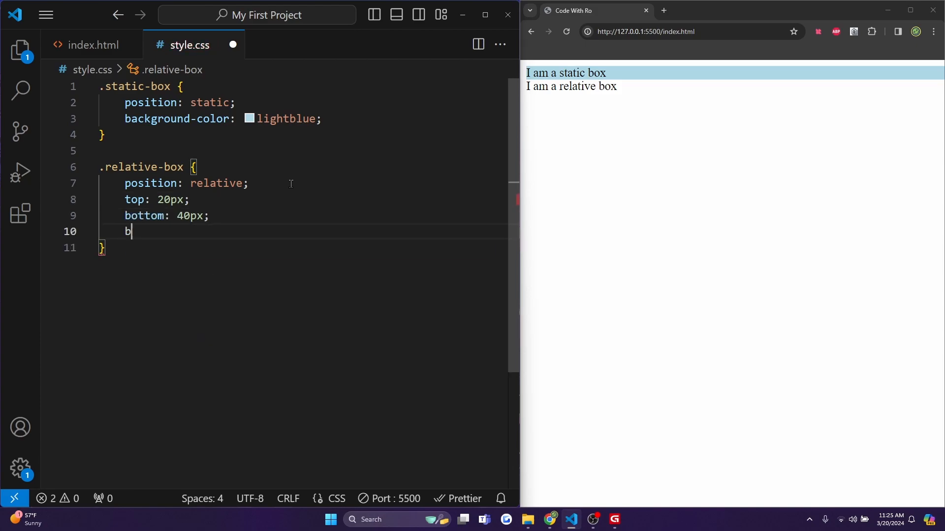
pyautogui.write('ackground-color: lightgreen;')
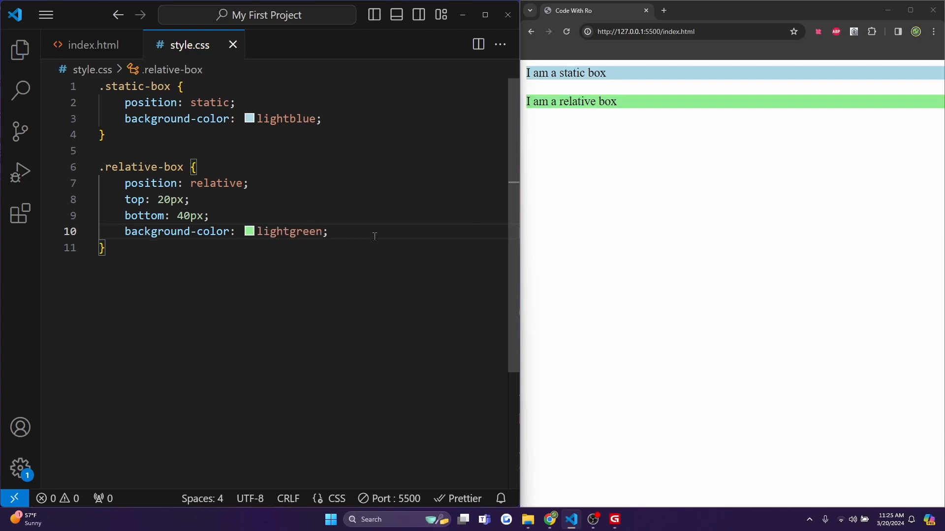
pyautogui.moveTo(565, 129)
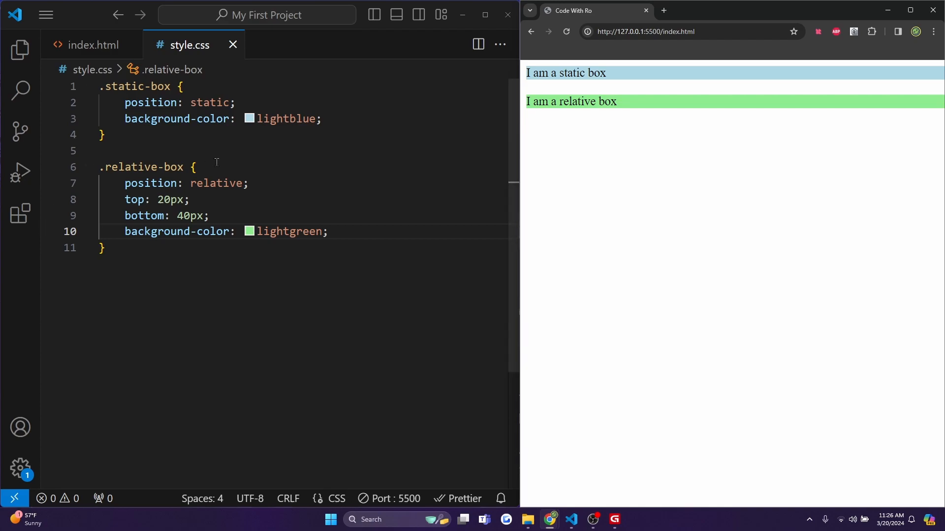
pyautogui.moveTo(99, 51)
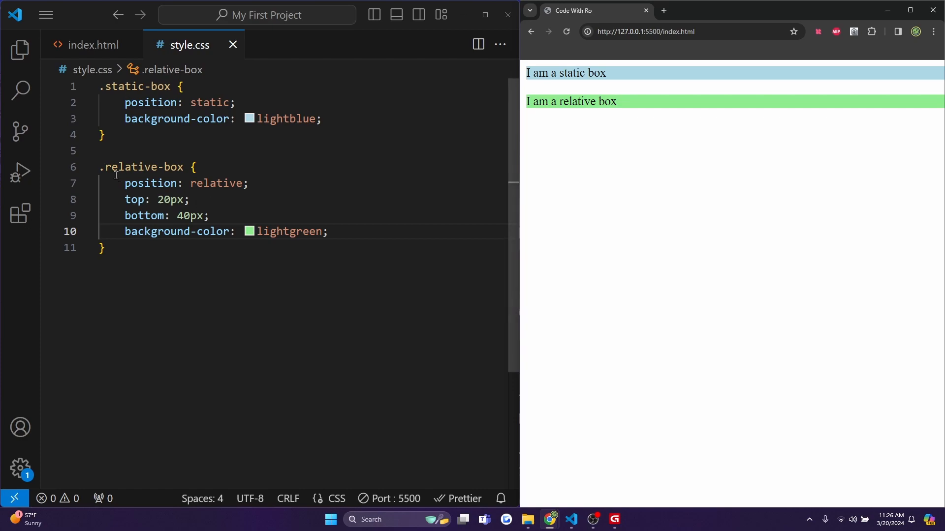
# In index.html, add the absolute-container div with the 'I am an absolute box' div nested inside.
pyautogui.click(92, 44)
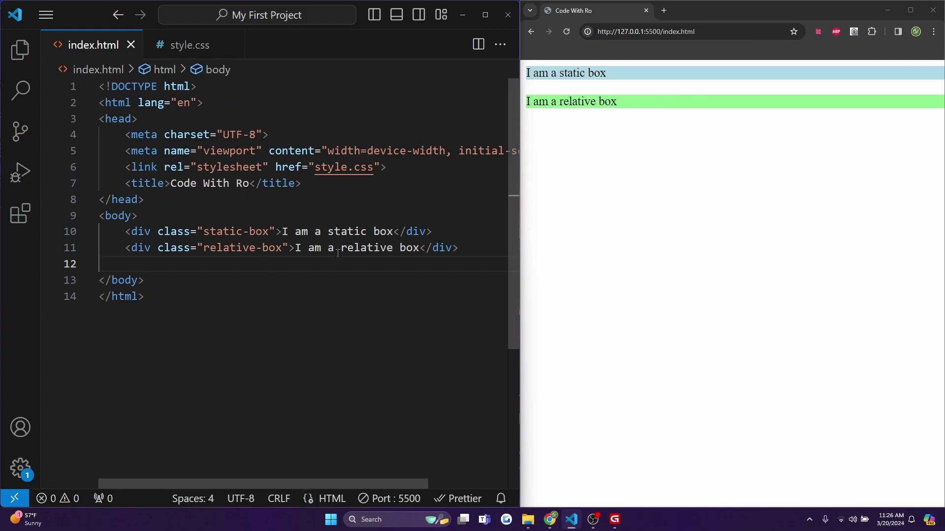
pyautogui.write('<div class="absolute-container">')
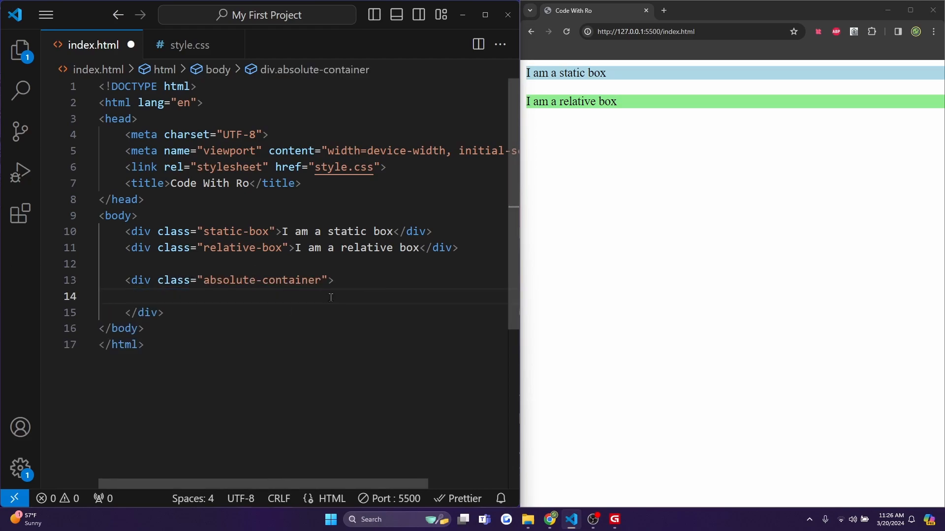
pyautogui.click(337, 280)
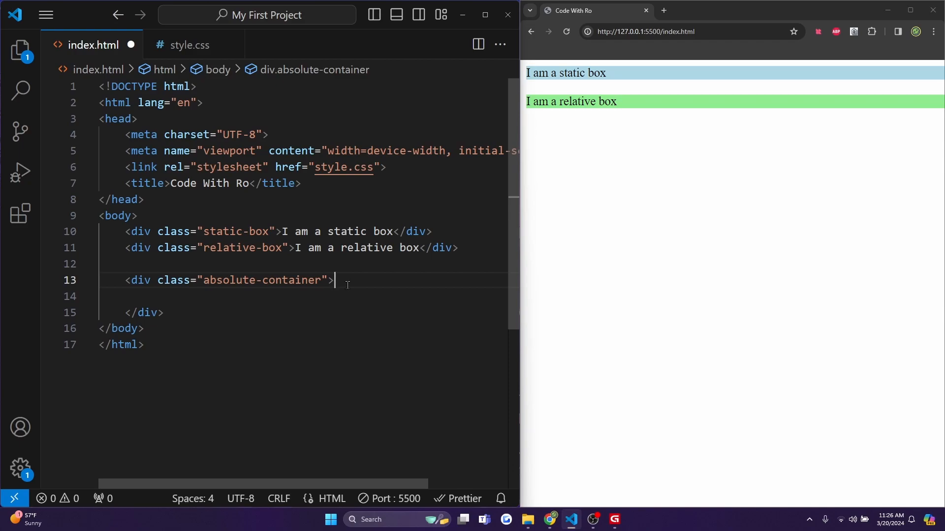
pyautogui.write('<div class="absolute-box">I am an absolute box</div>')
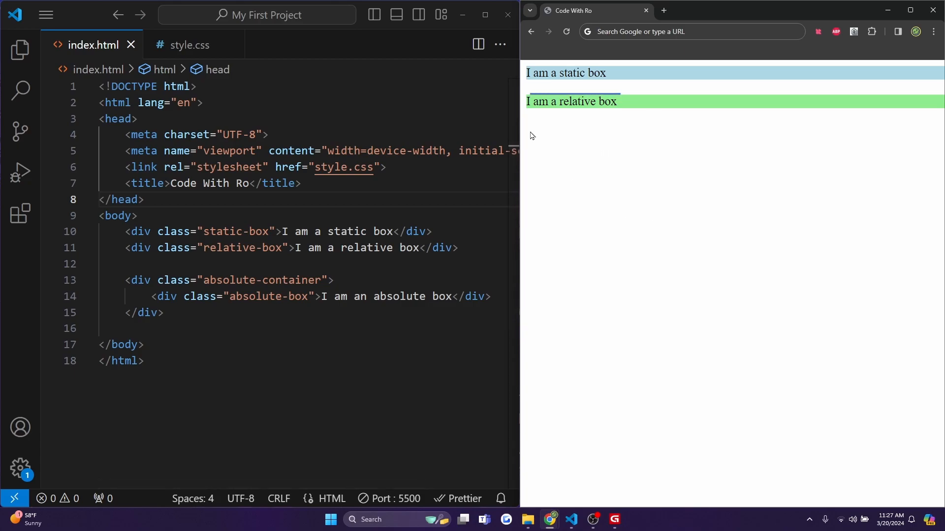
pyautogui.moveTo(521, 117)
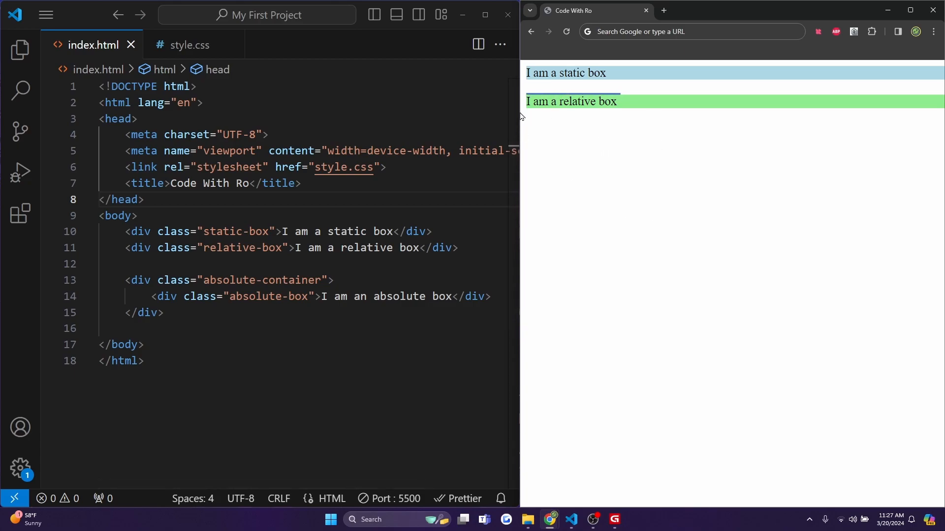
pyautogui.moveTo(563, 154)
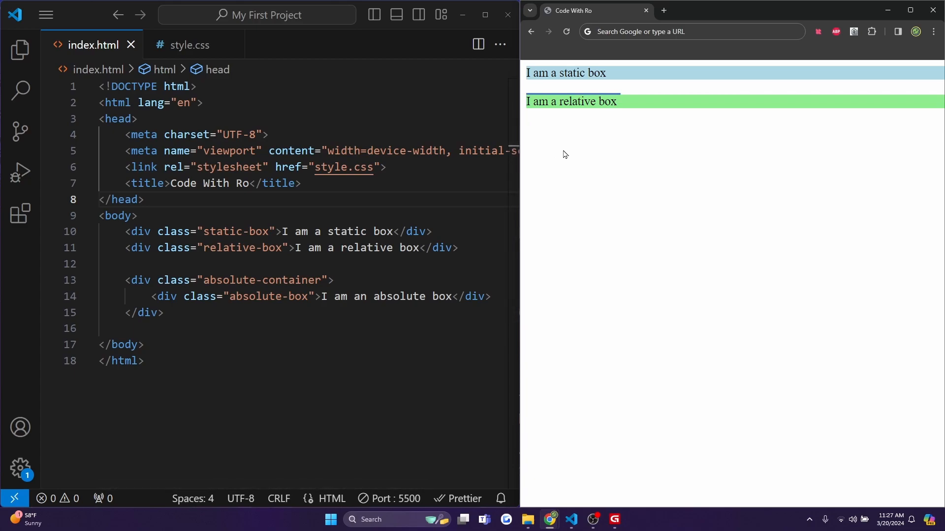
# Type 'I am an absolute bo' in Chrome, then begin the .absolute-container rule in style.css.
pyautogui.click(682, 31)
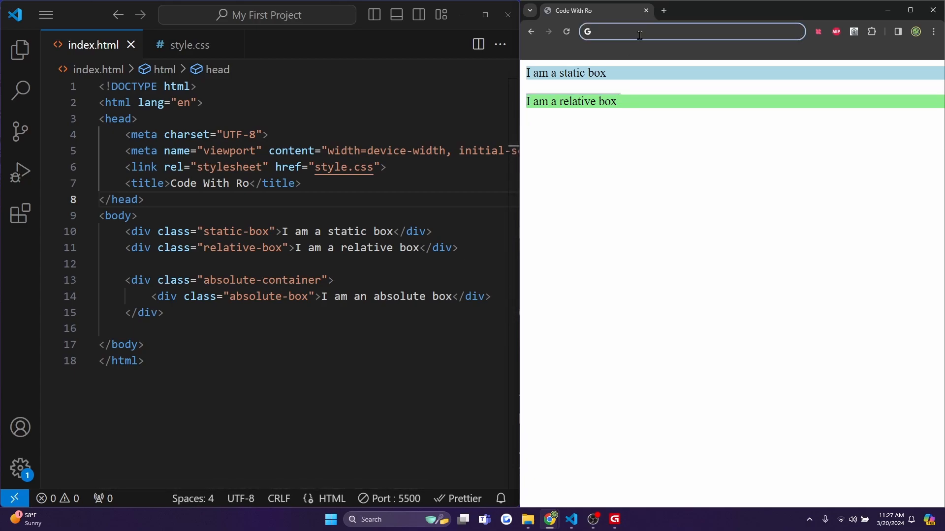
pyautogui.write('I am an absolute bo')
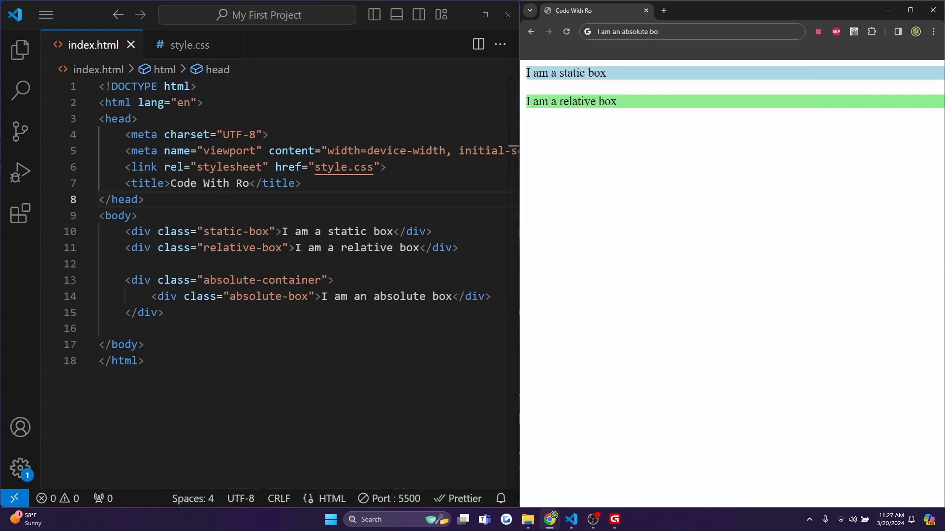
pyautogui.click(184, 44)
pyautogui.write('.absolut')
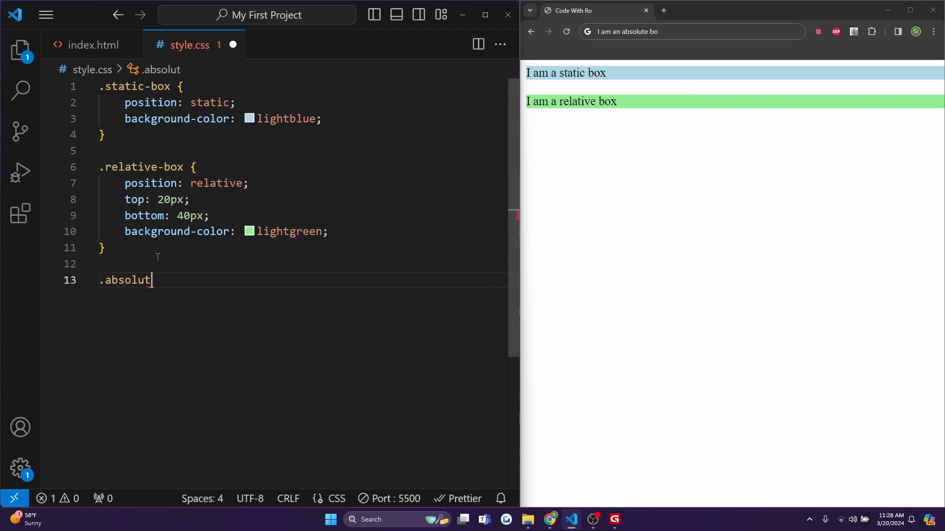
pyautogui.write('e-container {')
pyautogui.write('position: relative;')
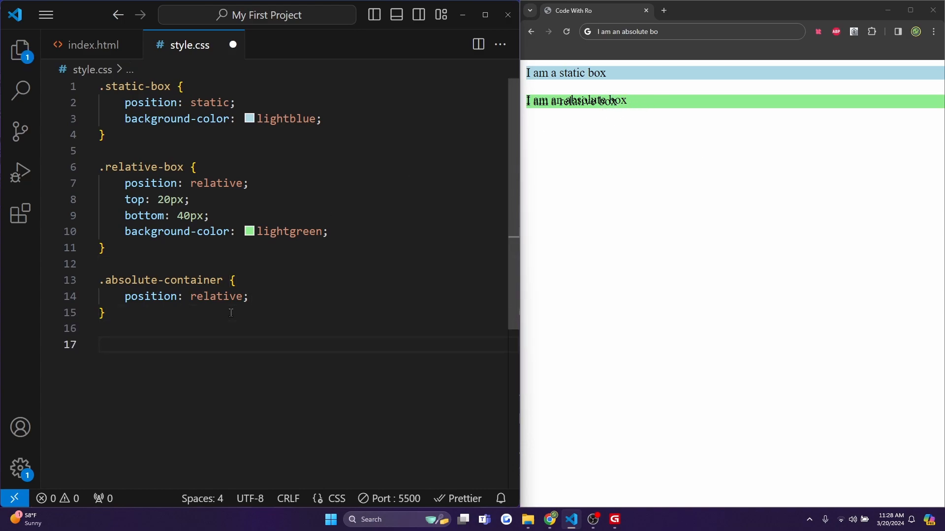
# Write .absolute-box with position absolute, top 30px, right 10px and a lightcoral background.
pyautogui.write('.absolute-box {')
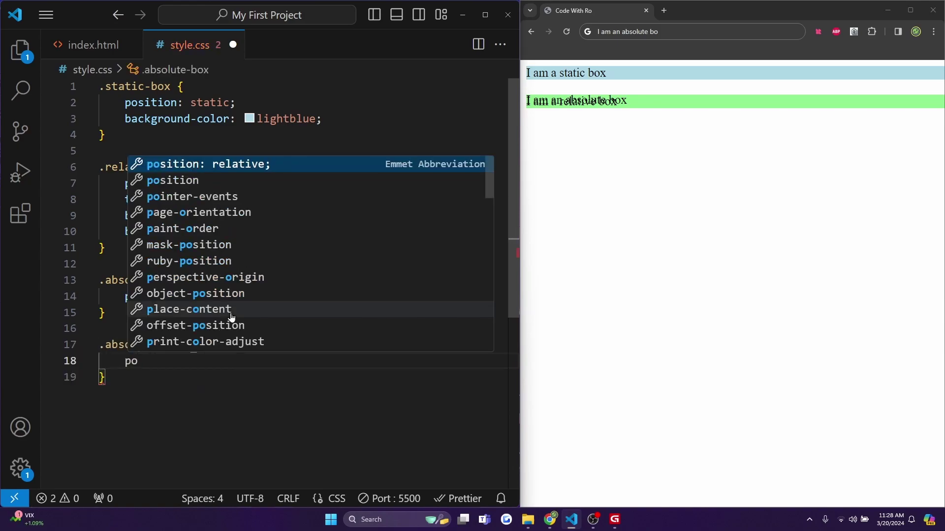
pyautogui.write('position: absolute;')
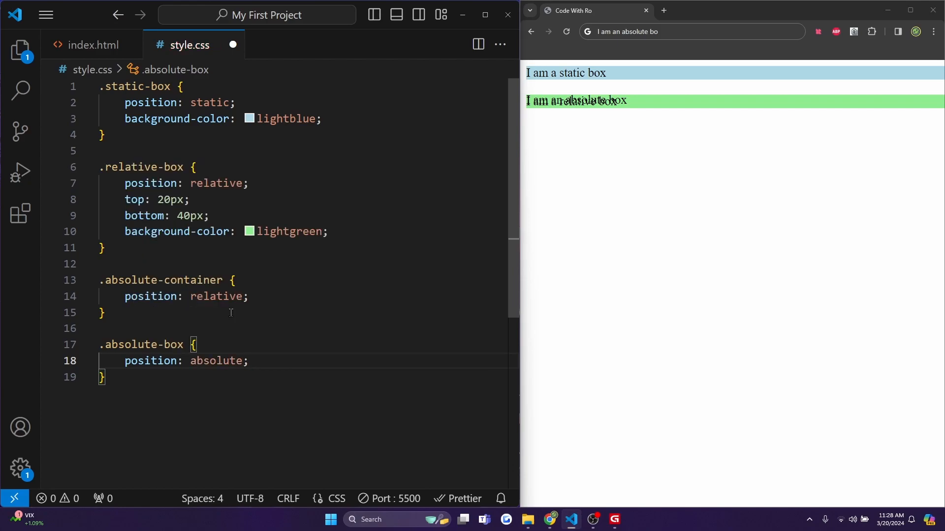
pyautogui.write('top: 3;')
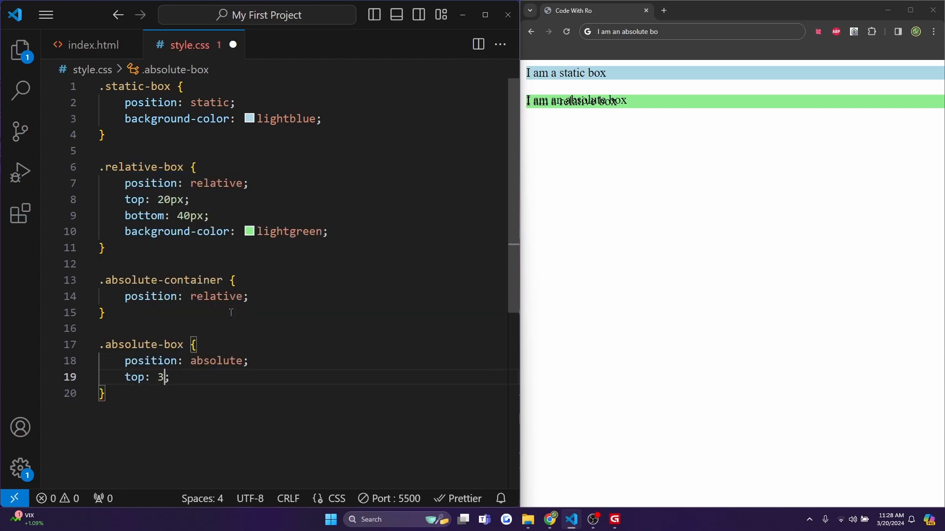
pyautogui.write('right: 10px;')
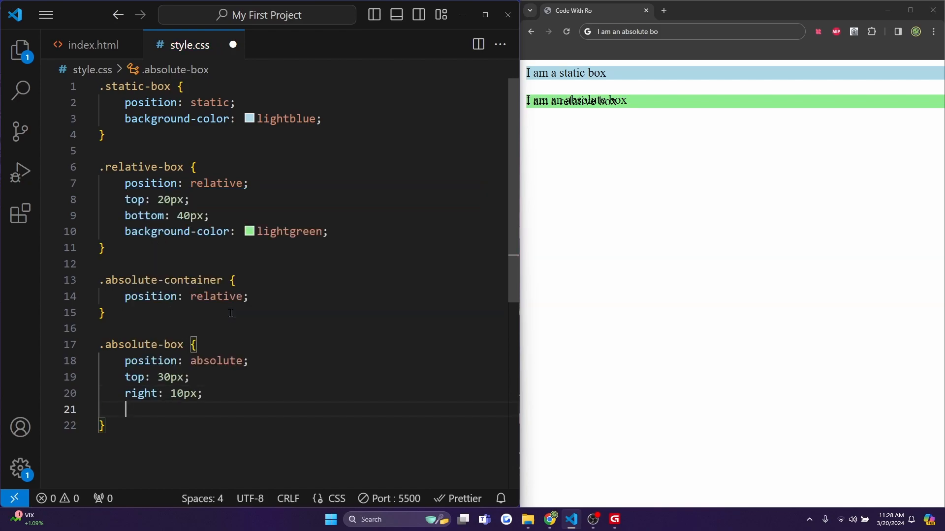
pyautogui.write('background-color: lightcoral;')
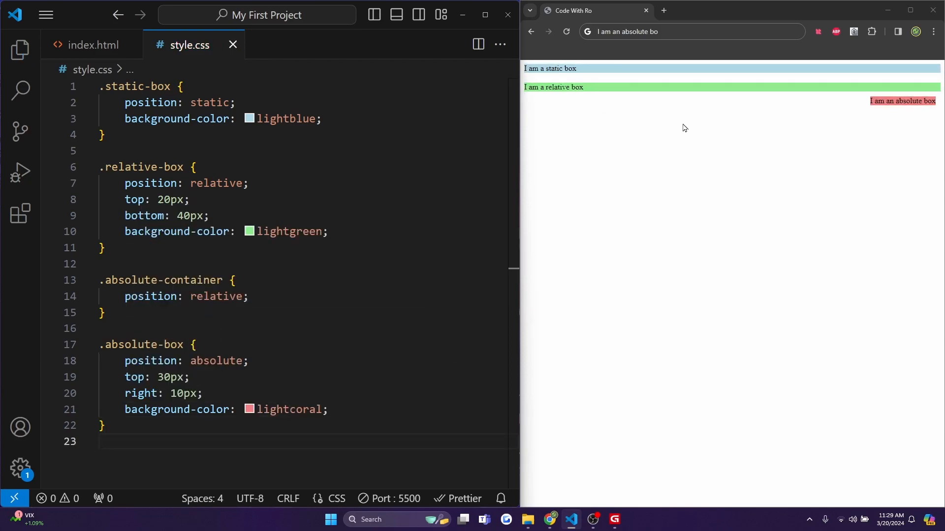
pyautogui.moveTo(874, 111)
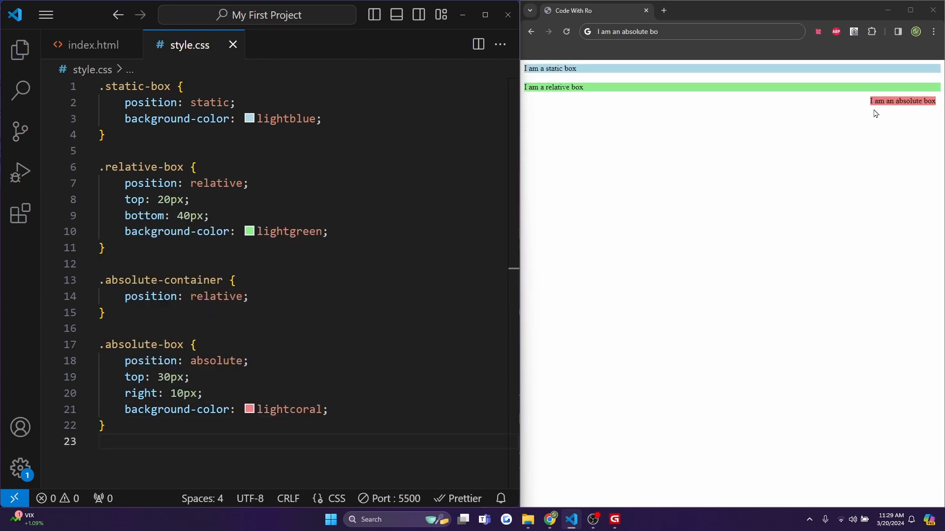
# Add the 'I am a fixed box' div and its fixed, bottom/right 20px, lightyellow rule.
pyautogui.moveTo(99, 344); pyautogui.dragTo(112, 425)
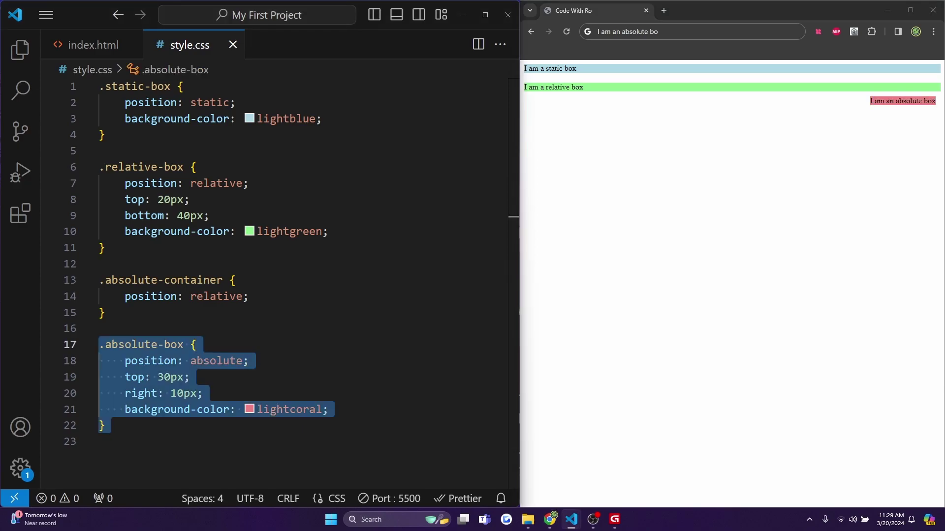
pyautogui.click(92, 44)
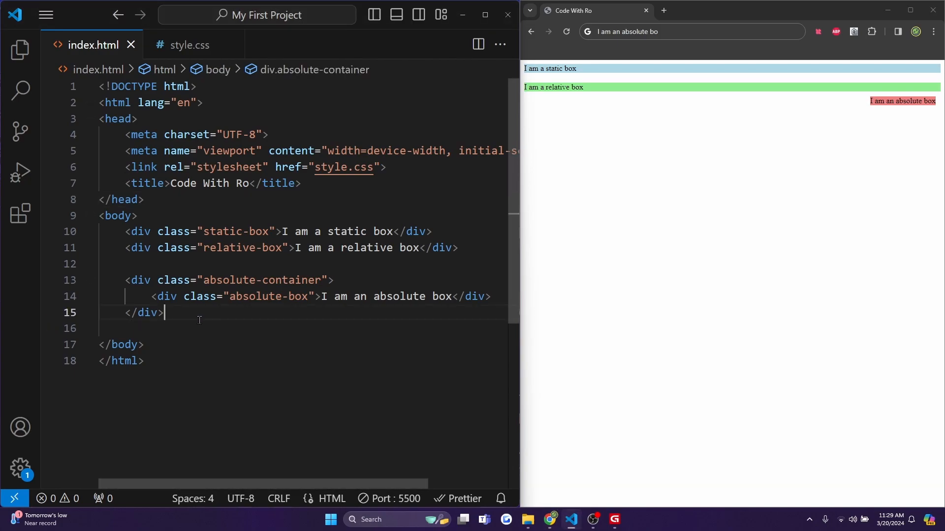
pyautogui.write('<div class="fixed-box">I am a fixed box</div>')
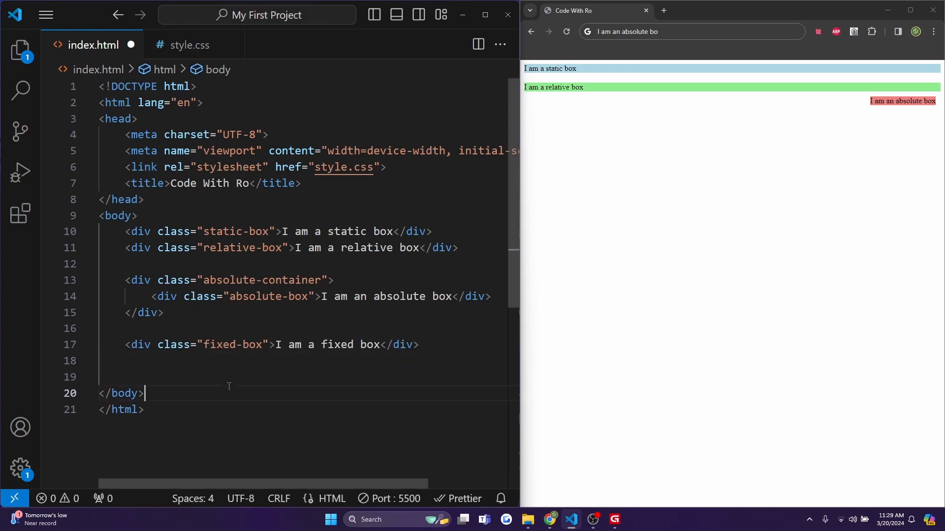
pyautogui.click(187, 44)
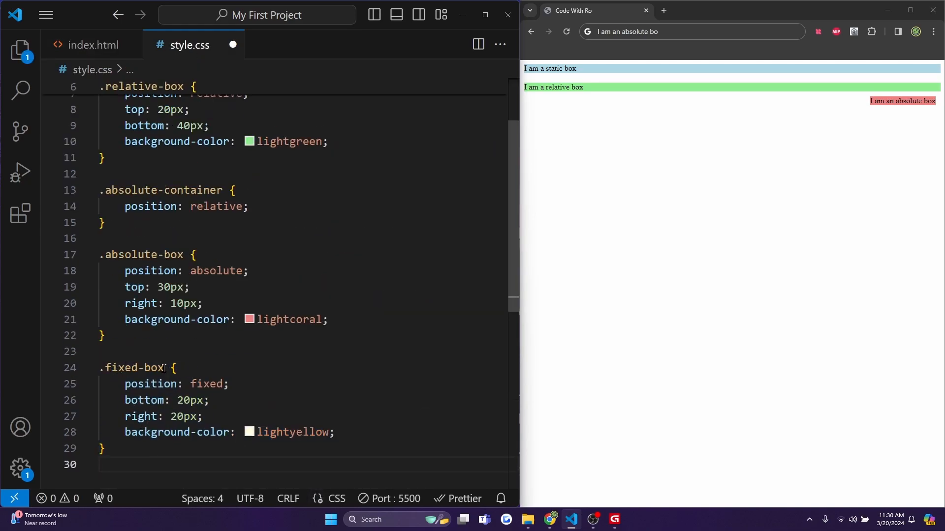
pyautogui.moveTo(153, 384)
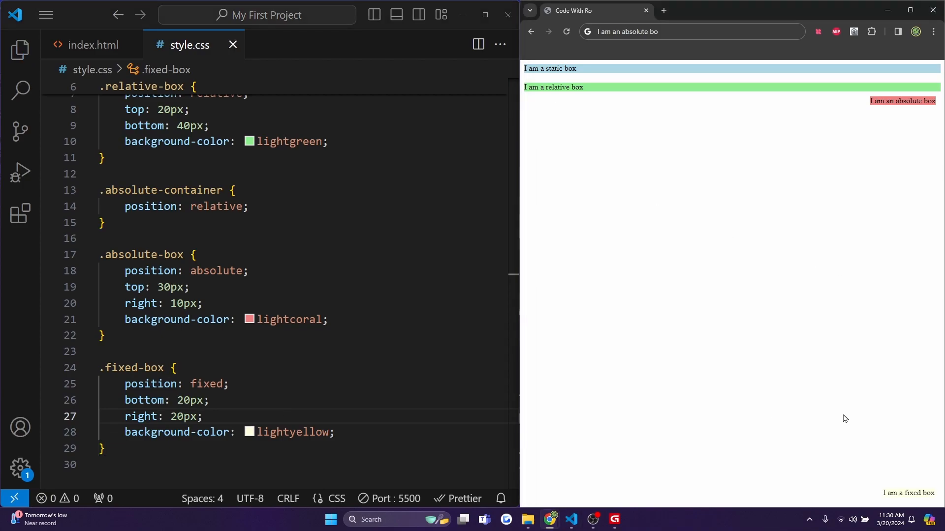
pyautogui.moveTo(858, 389)
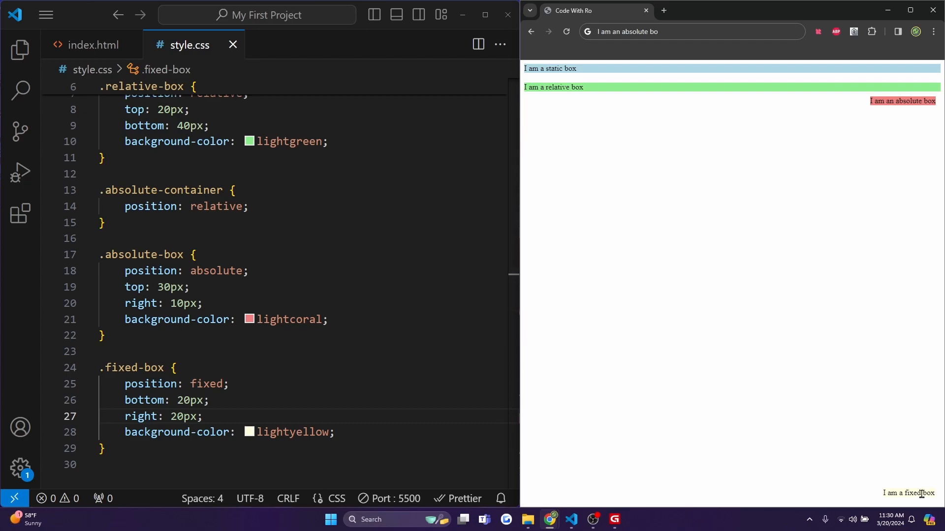
pyautogui.click(91, 45)
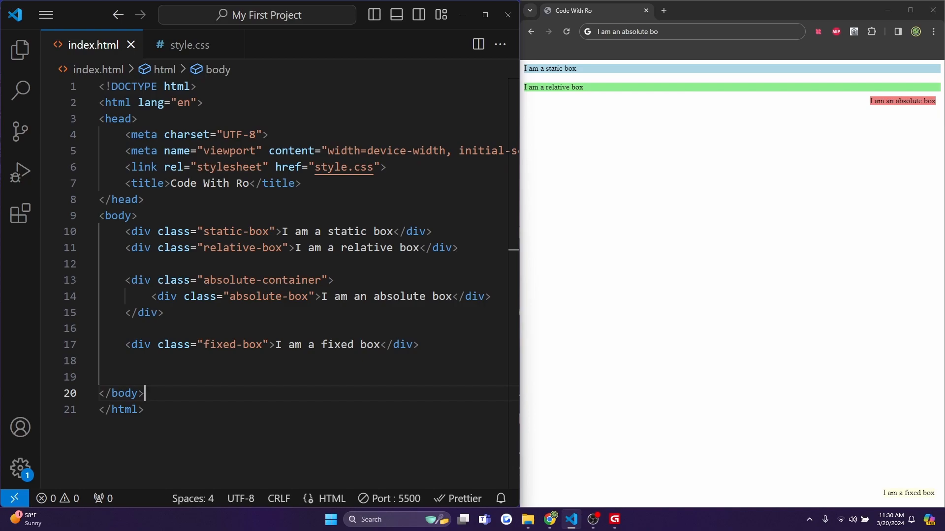
# Add the 'I am a sticky box' div and save a .sticky-box rule: sticky, top 10px, lightpink.
pyautogui.click(428, 344)
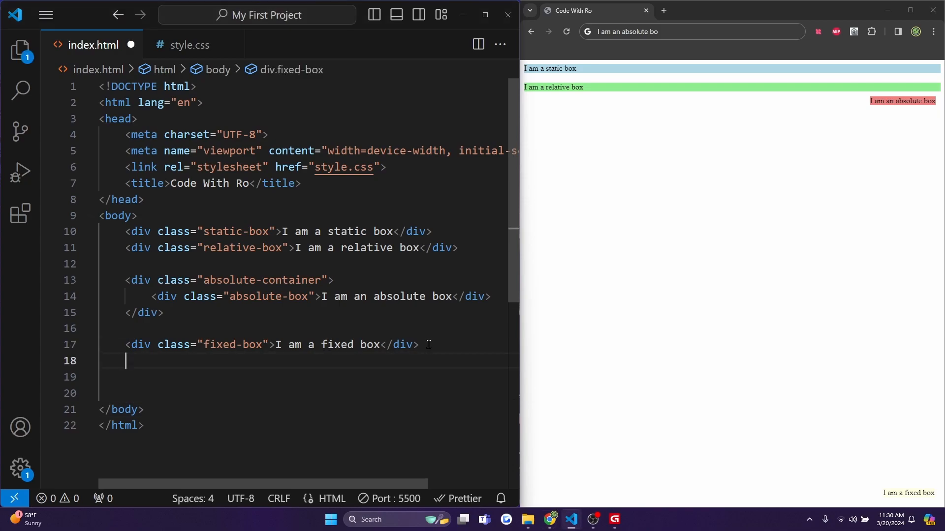
pyautogui.write('<div class="sticky-box">I am a sticky box</div>')
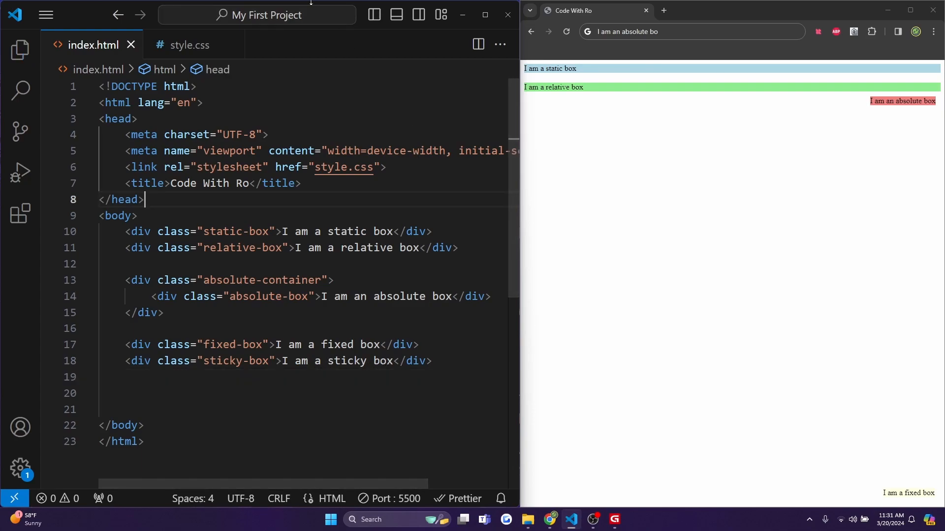
pyautogui.click(184, 45)
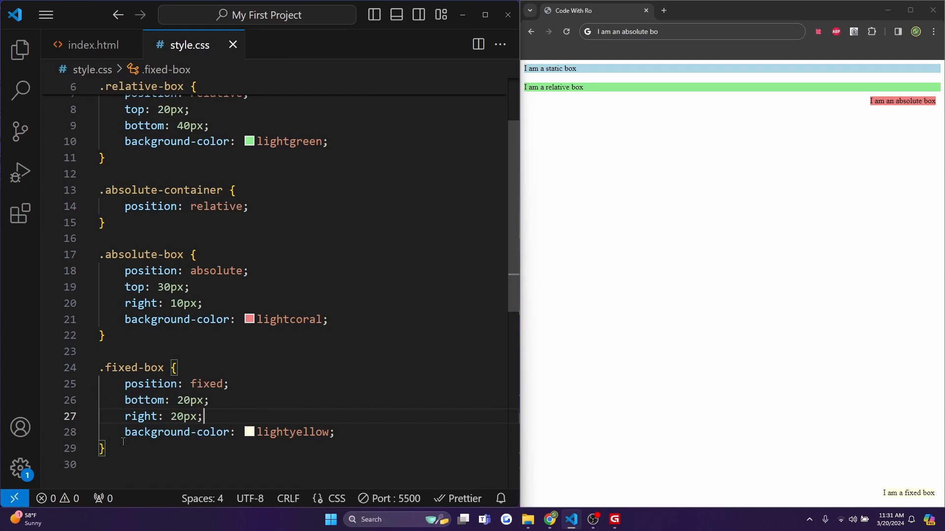
pyautogui.write("''.=")
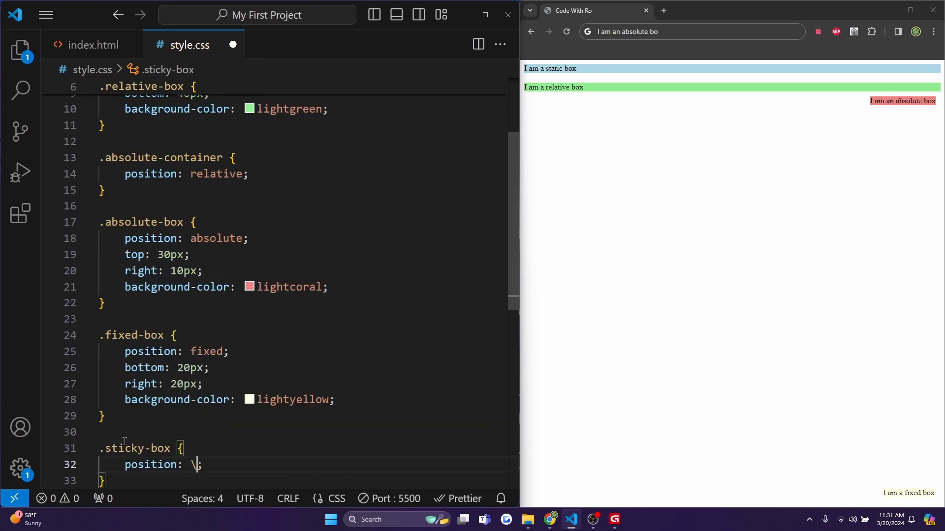
pyautogui.write('s')
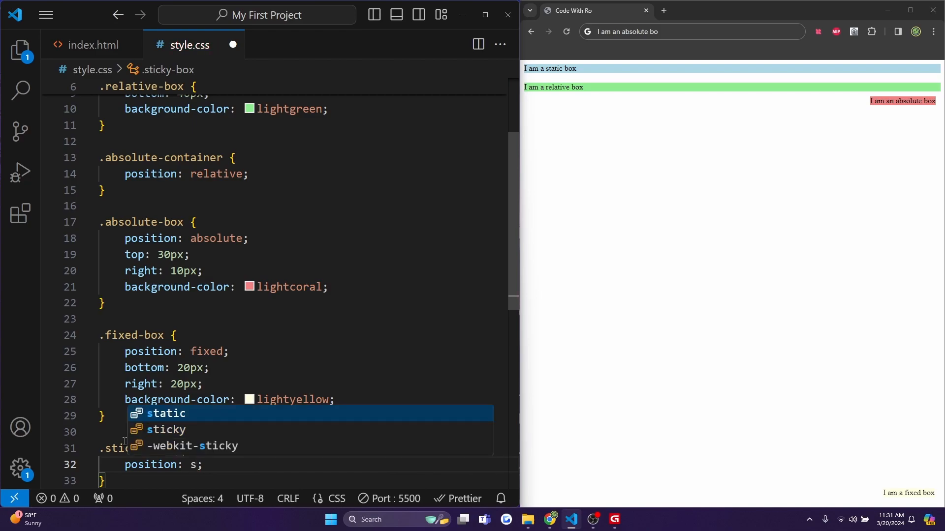
pyautogui.write('top: 10px;')
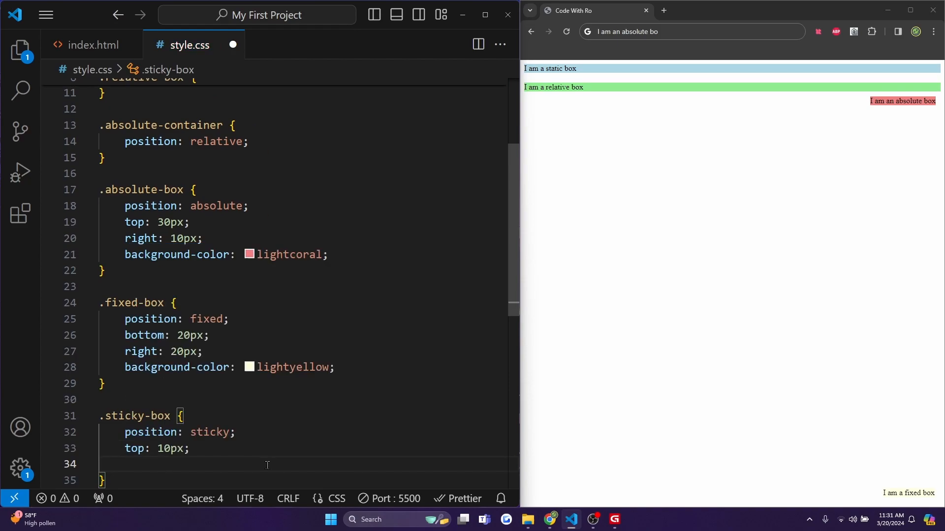
pyautogui.write('background-color: li;')
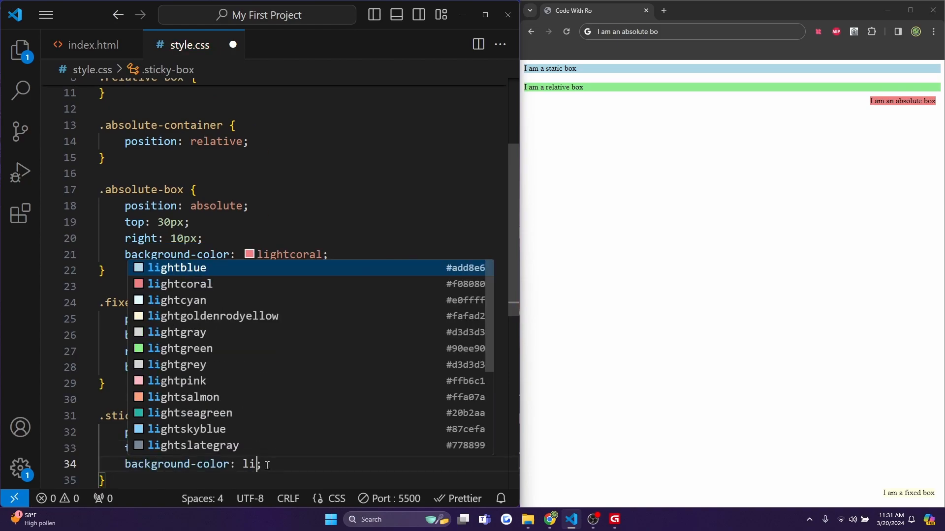
pyautogui.click(176, 380)
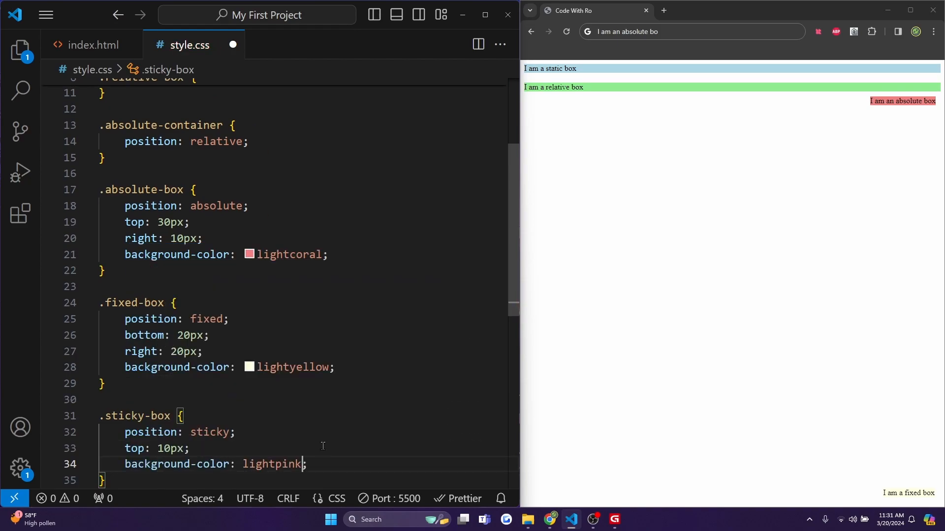
pyautogui.press('Ctrl+s')
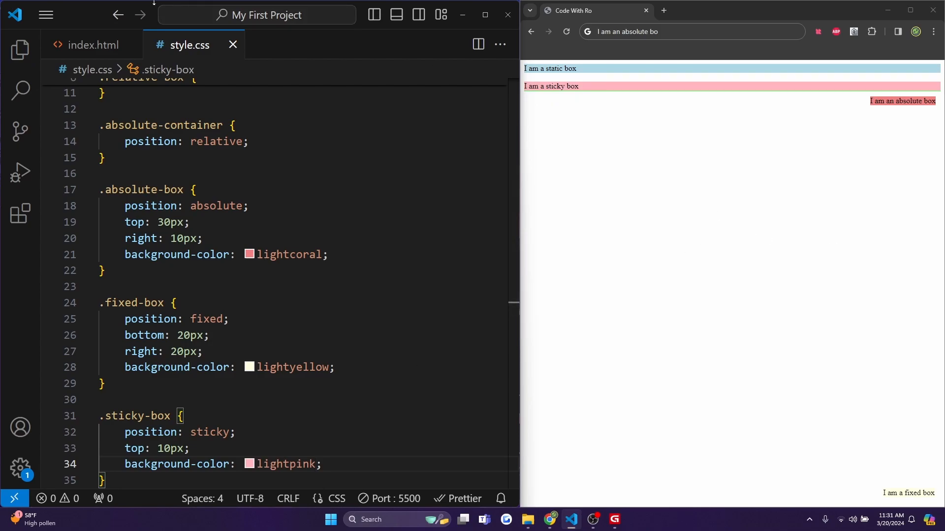
pyautogui.click(95, 45)
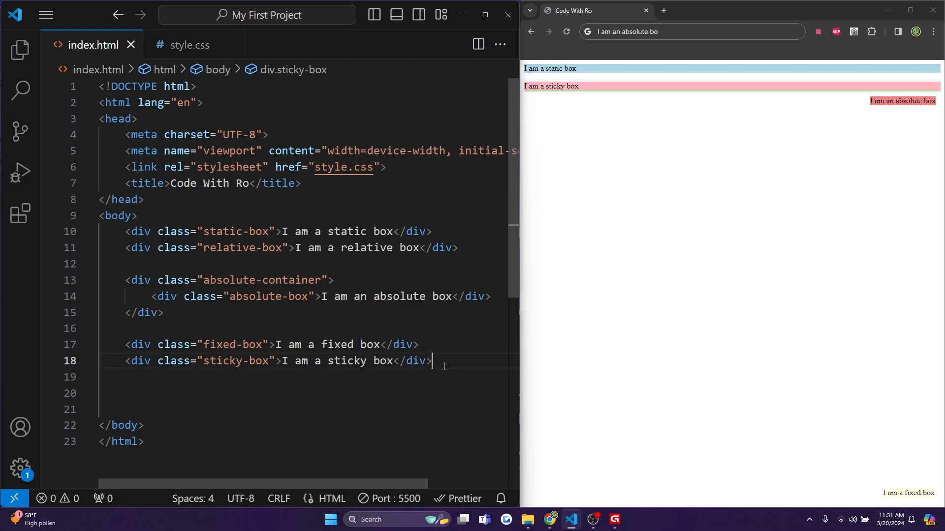
# Type the numeric filler paragraphs and scroll the page down to check the sticky box.
pyautogui.write('<p>9876</p>')
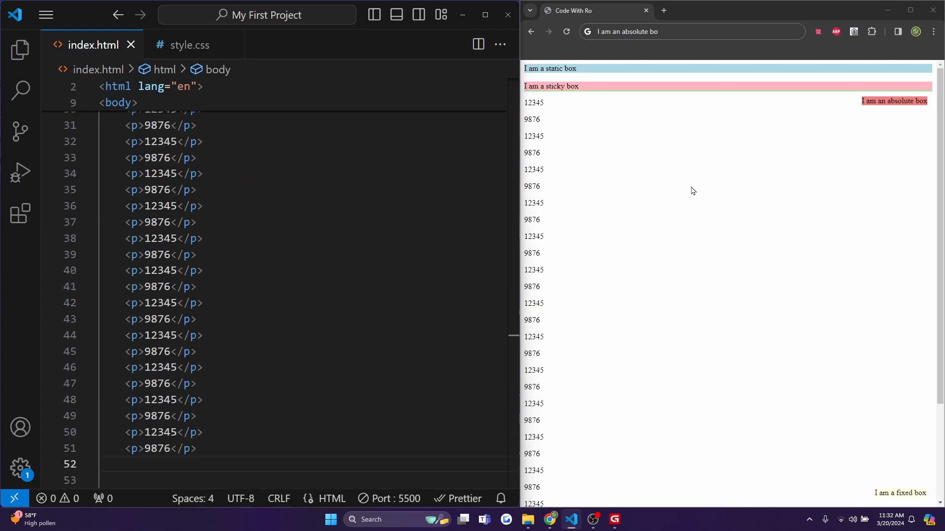
pyautogui.scroll(-3)
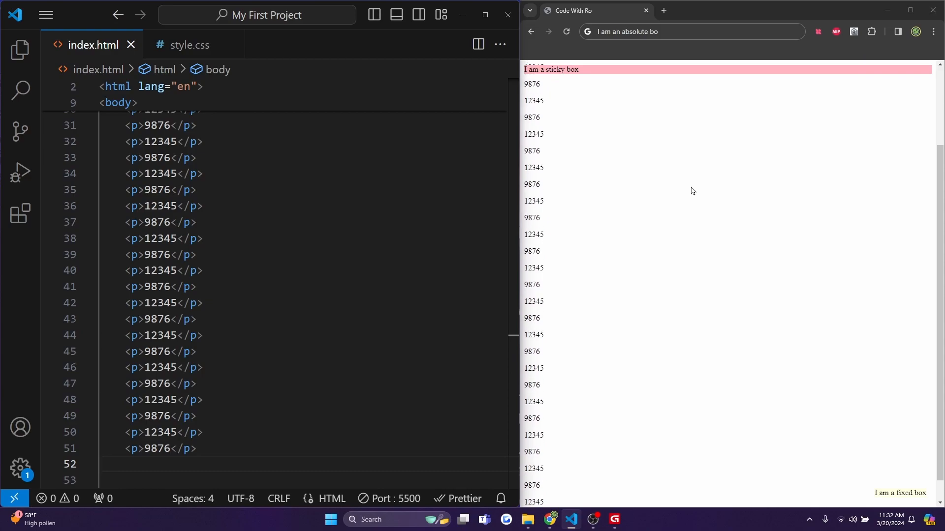
pyautogui.scroll(-3)
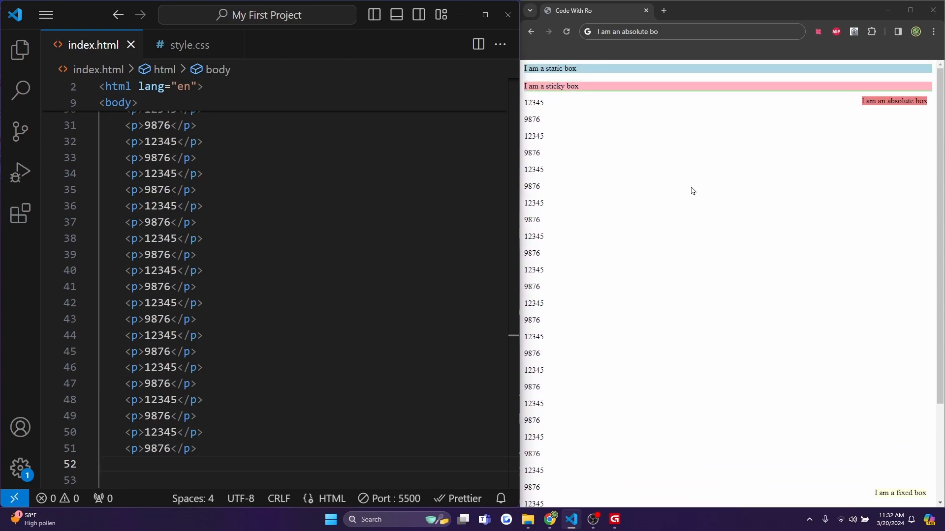
pyautogui.scroll(-3)
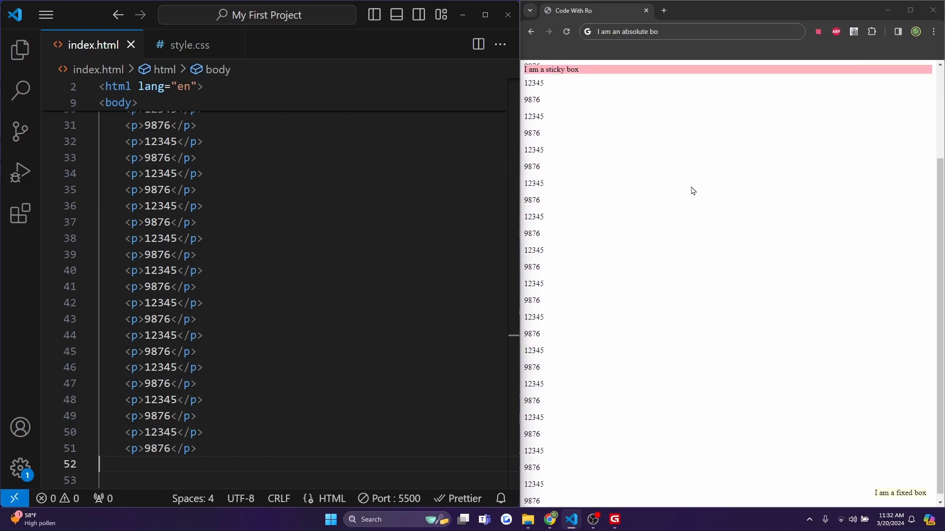
pyautogui.scroll(-3)
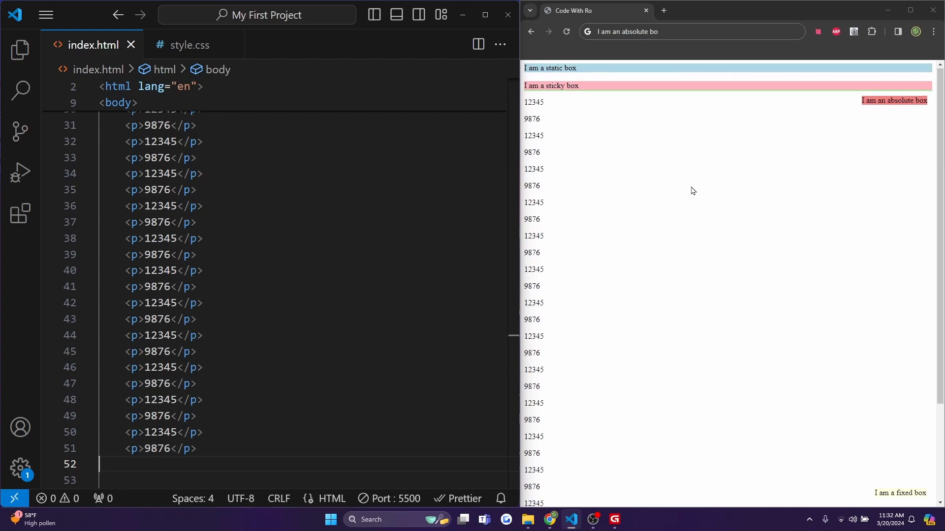
pyautogui.scroll(-3)
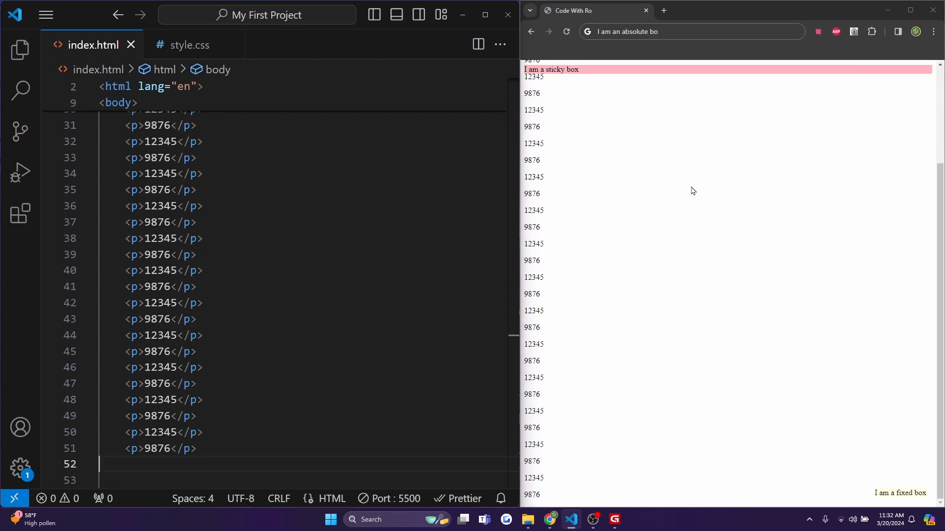